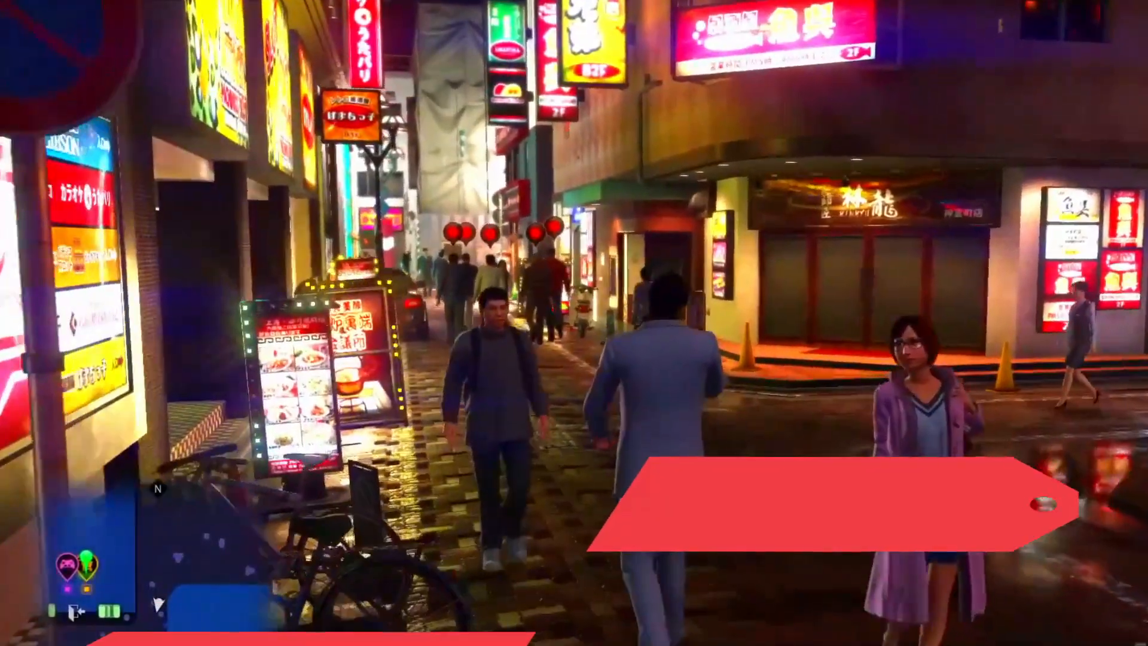
- Walk the Yakuza character forward along the street, around the corner to the building front
key("w")
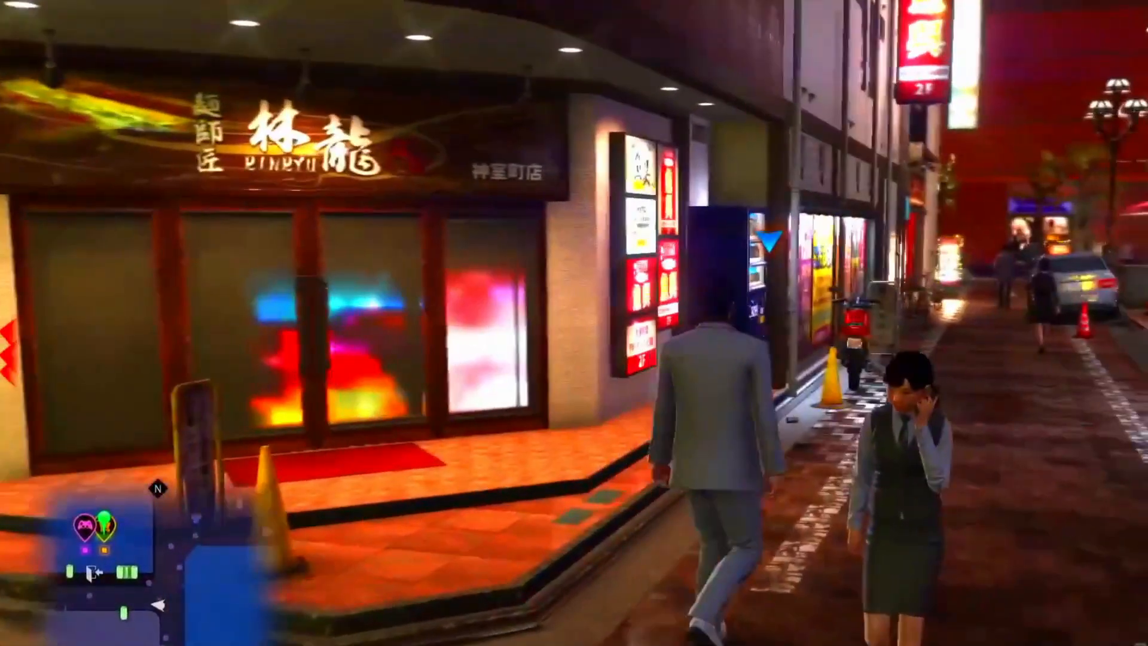
key("w")
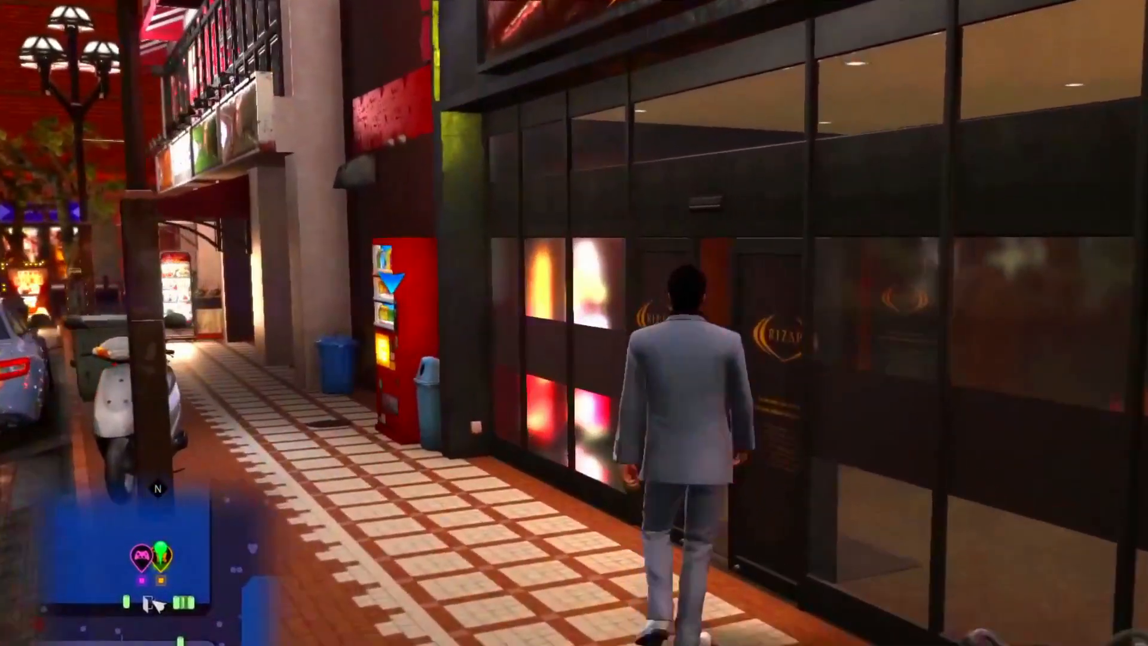
key("w")
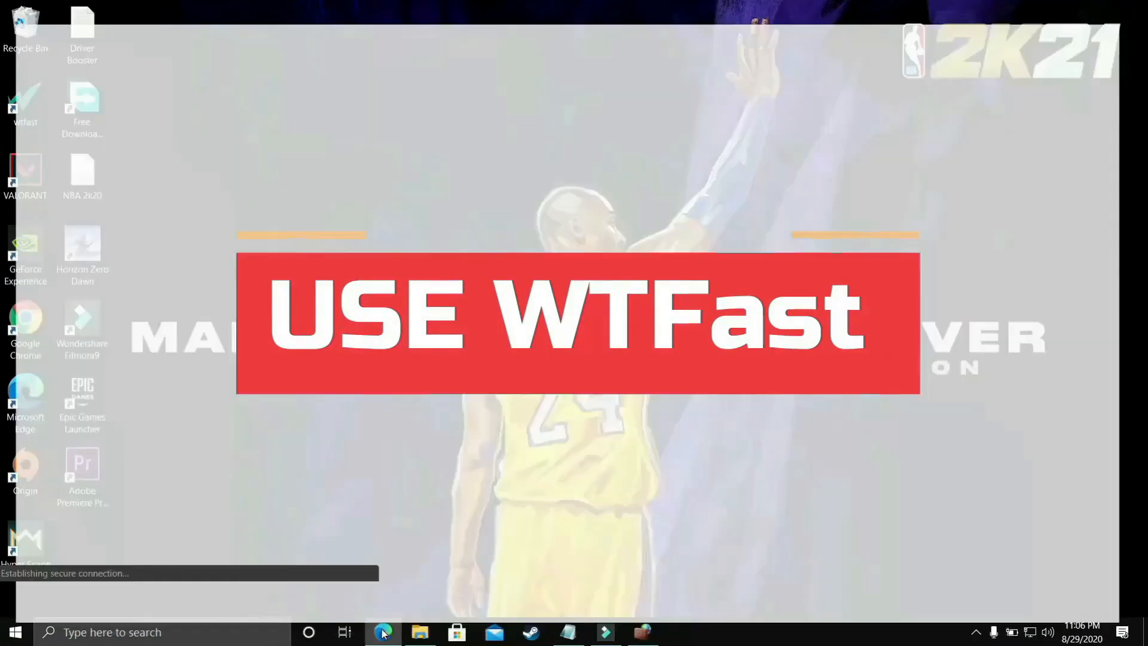
- Browse the WTFast home page down to its free-trial section, then switch to the YouTube tutorial
left_click(384, 632)
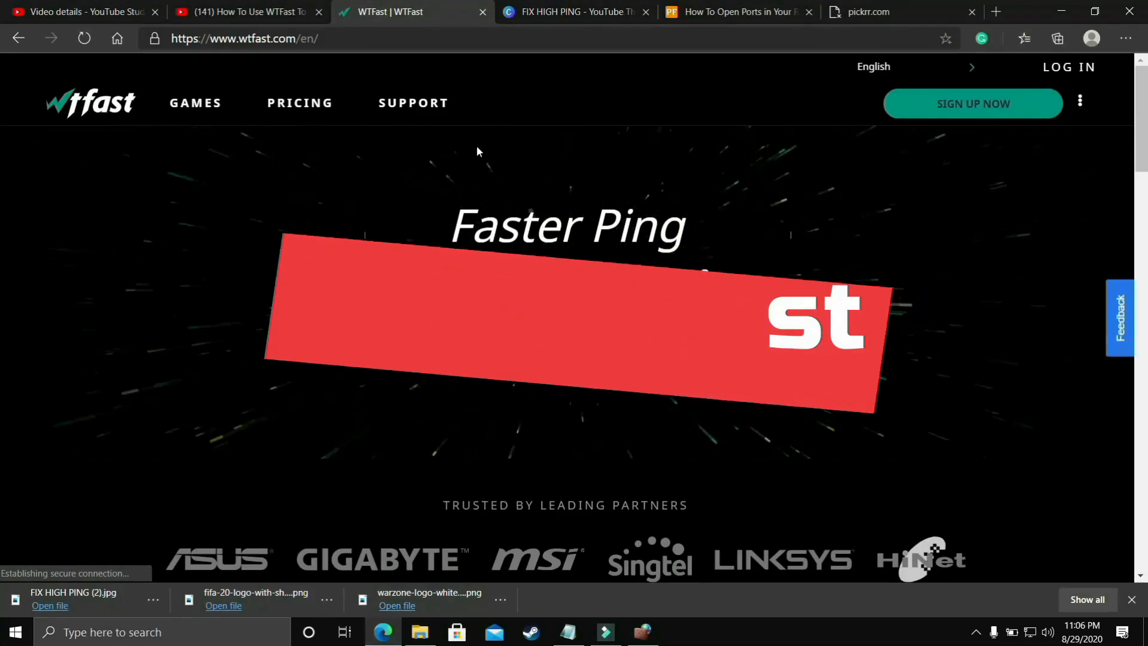
scroll("down", 3)
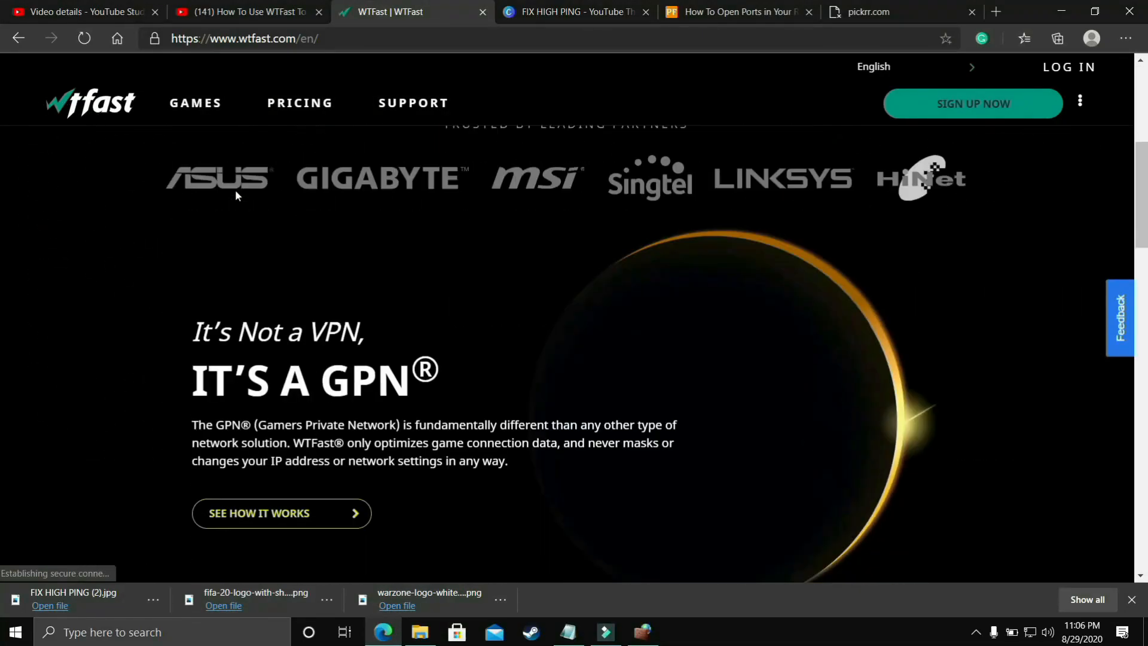
scroll("down", 3)
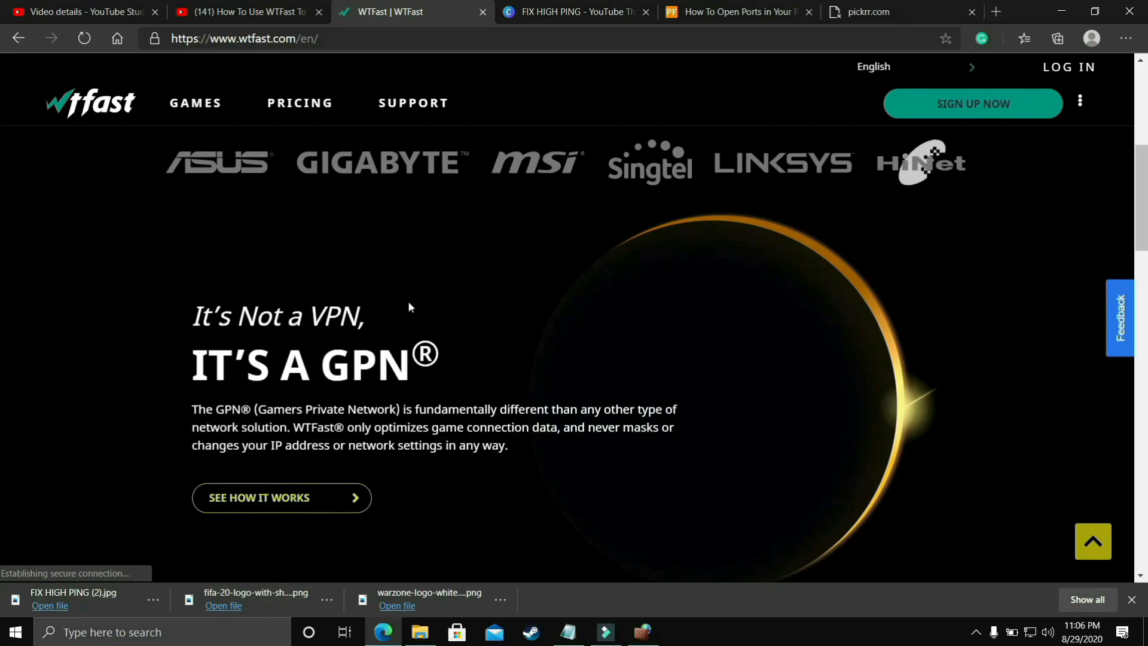
mouse_move(484, 307)
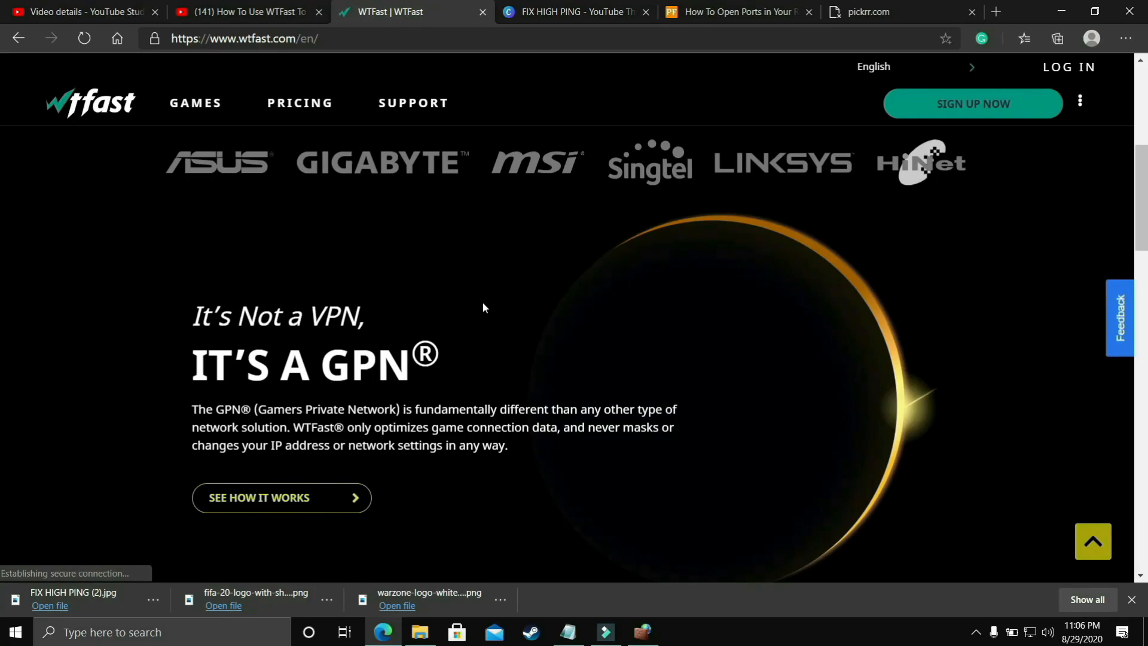
scroll("down", 3)
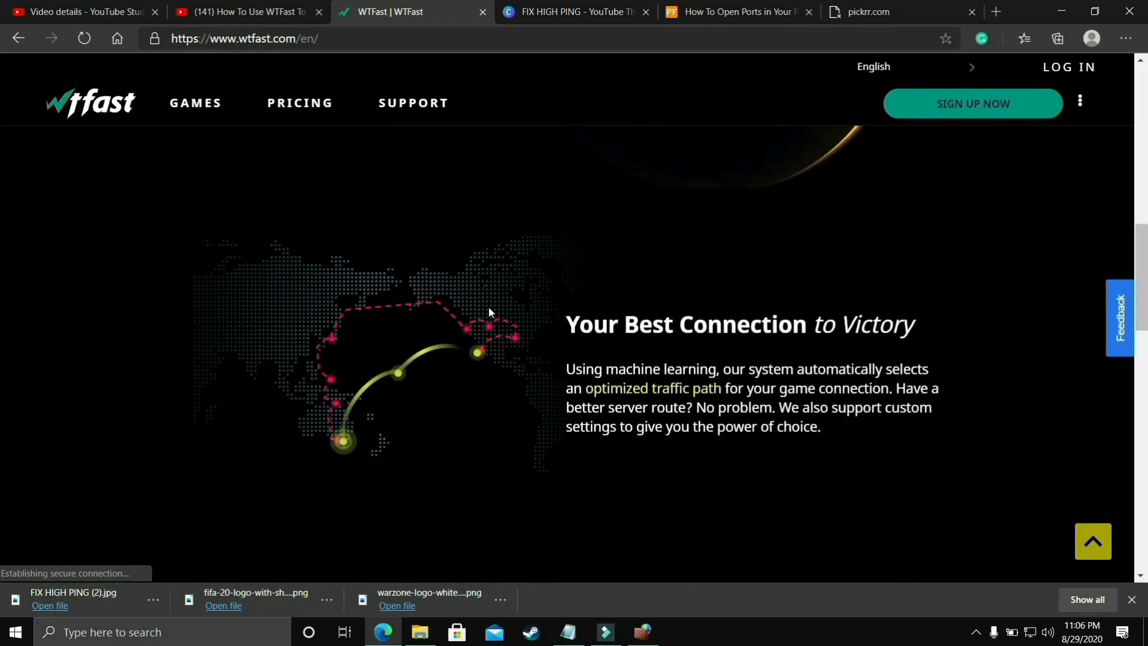
scroll("down", 3)
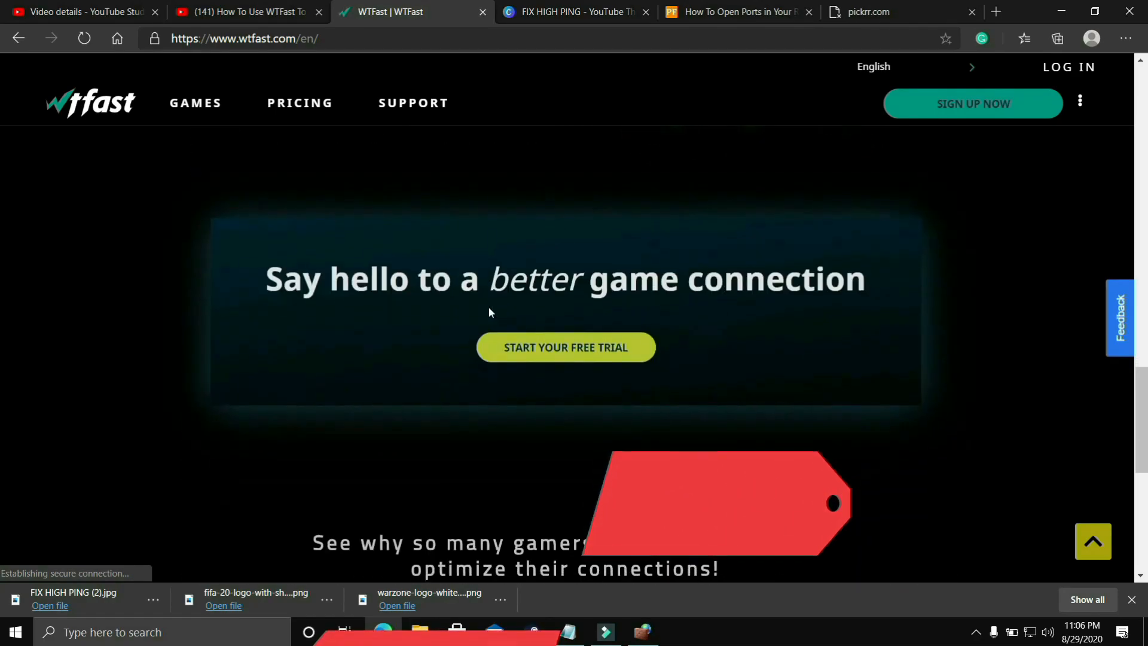
left_click(245, 12)
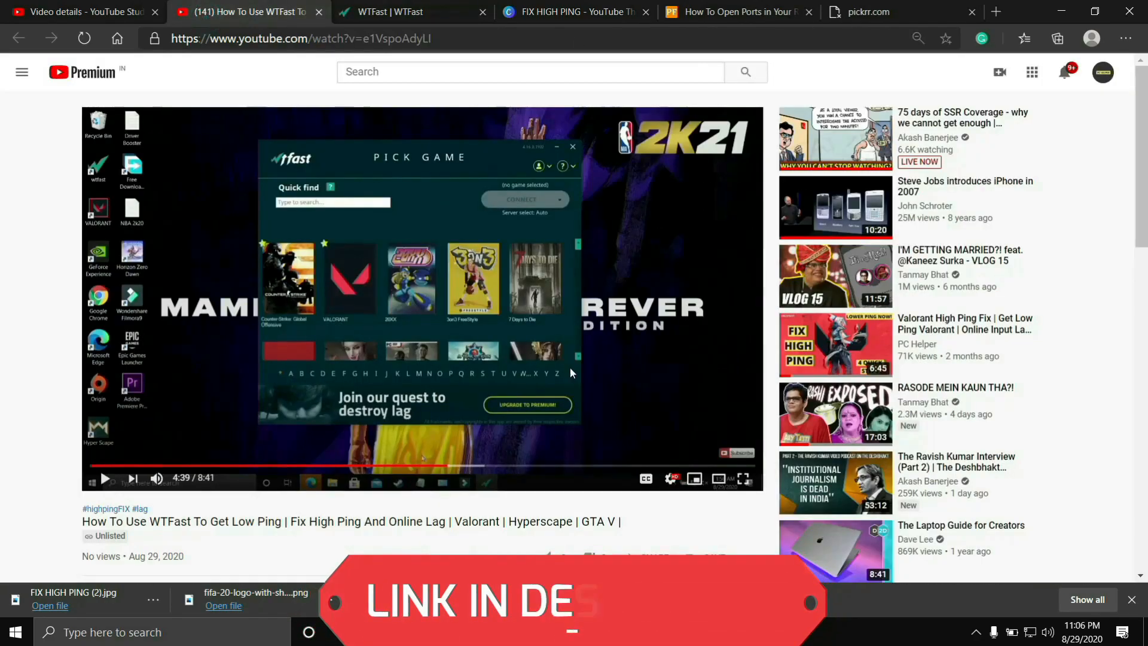
mouse_move(409, 465)
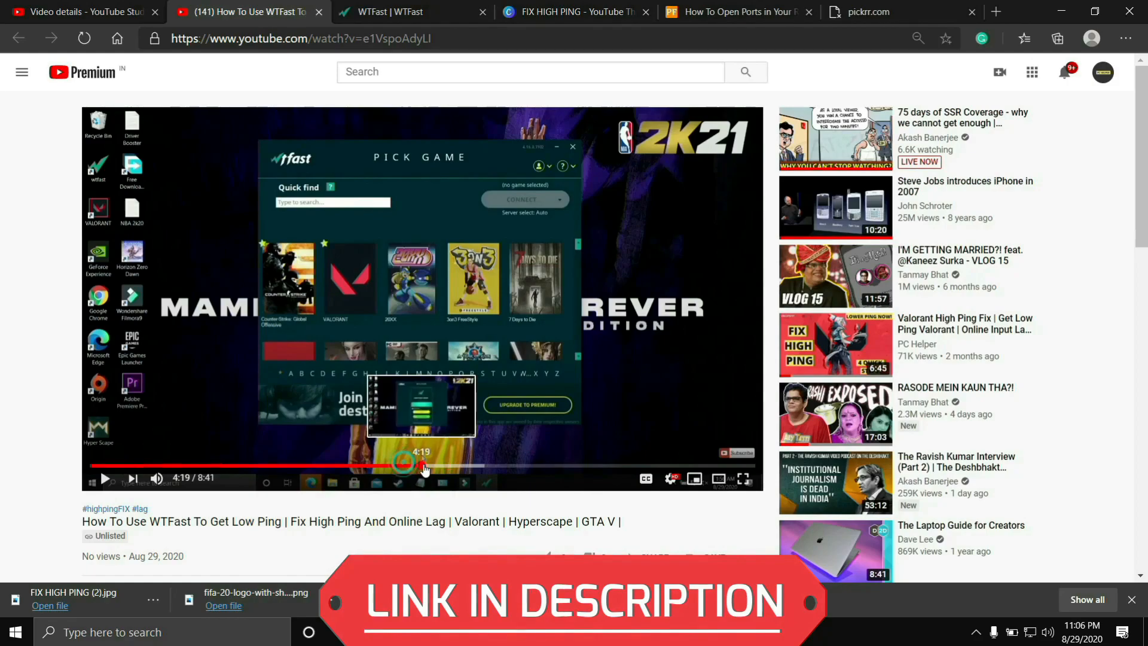
- Skip the WTFast tutorial video to about 4:19 where the game is picked, in fullscreen
left_click(599, 465)
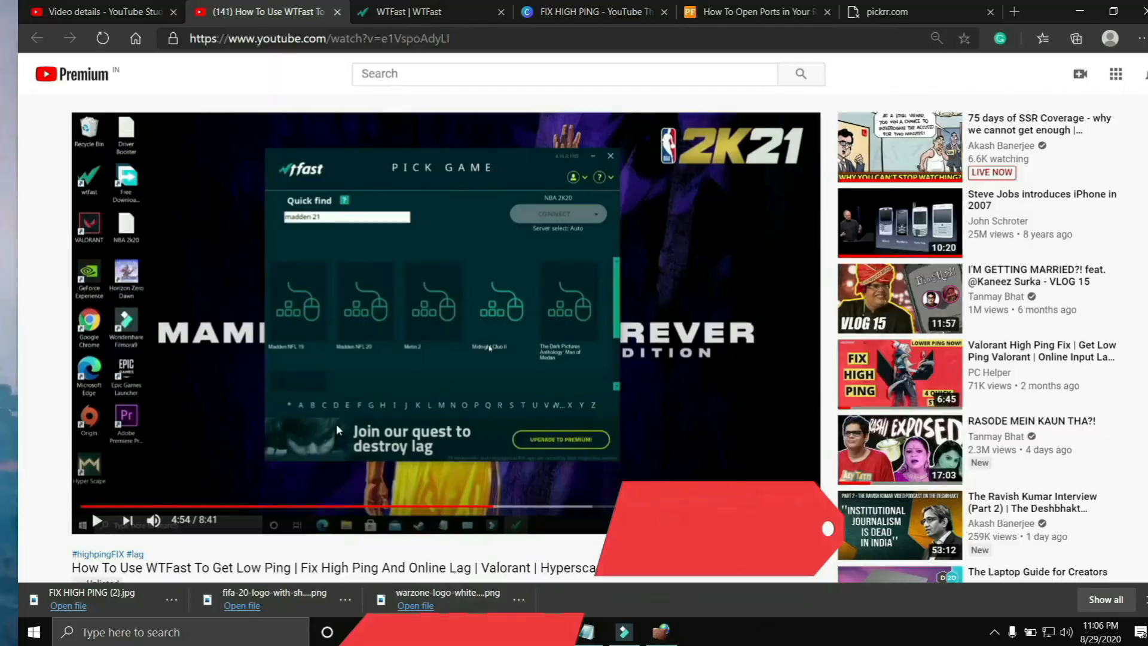
key("f")
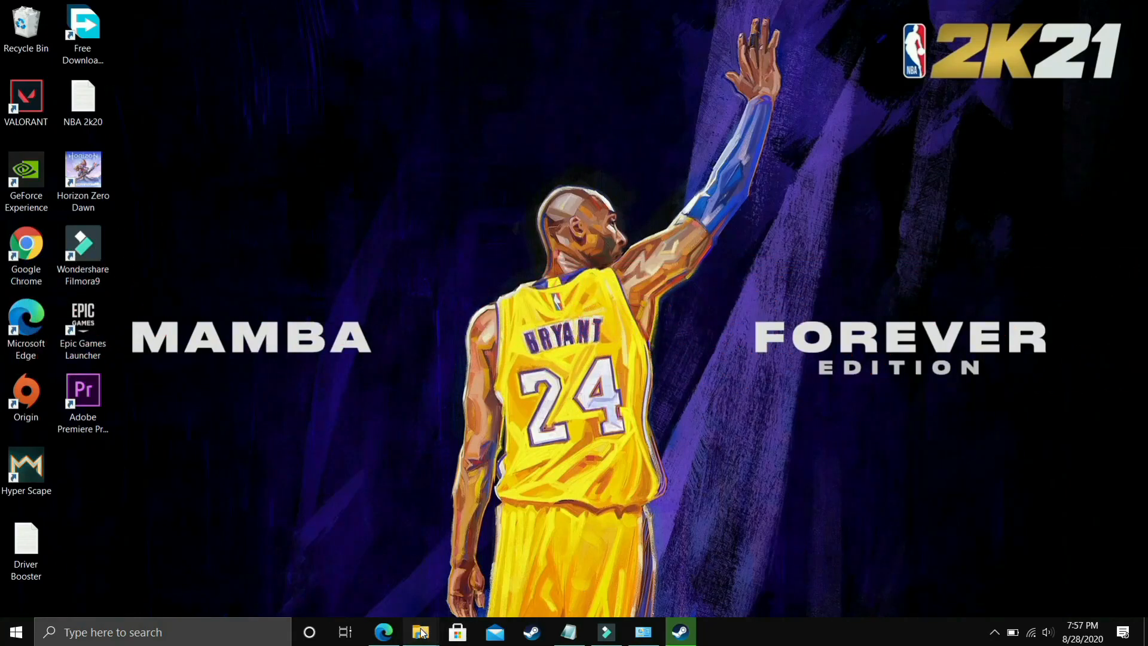
- Reach Performance Options' Advanced settings via This PC > Properties > Advanced system settings
left_click(420, 631)
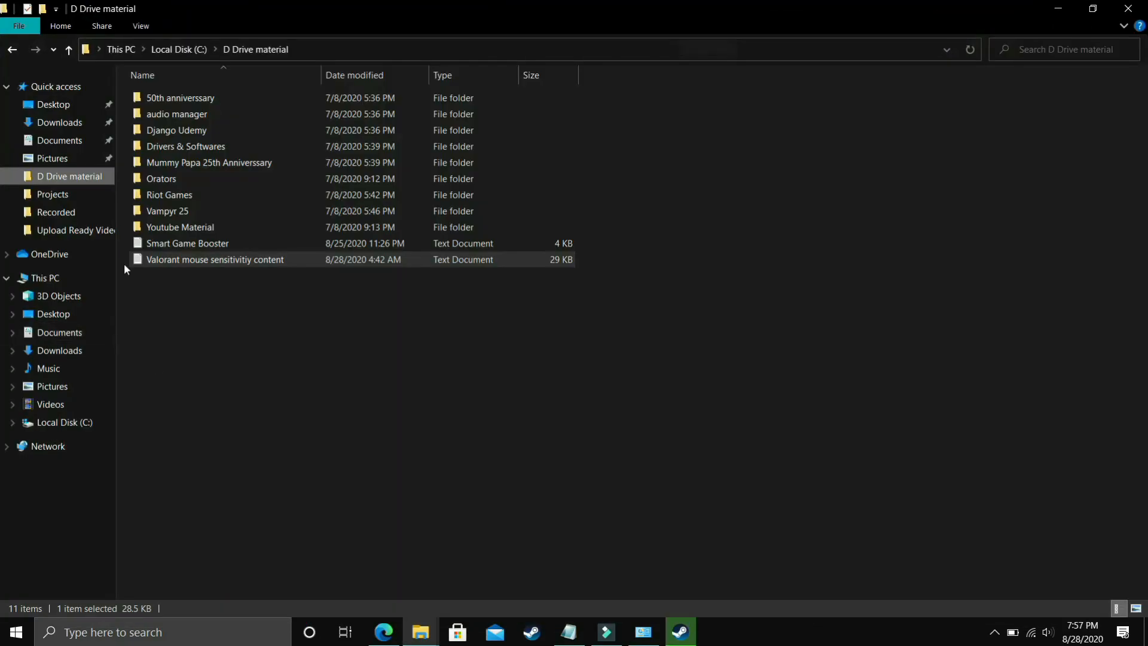
right_click(43, 277)
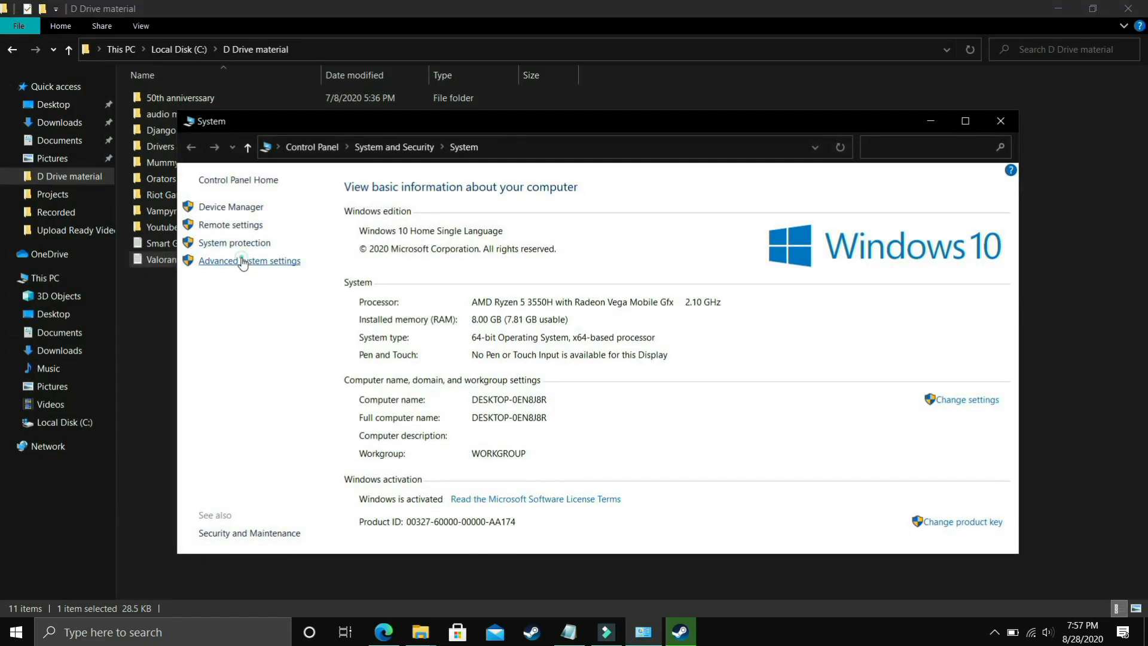
left_click(248, 260)
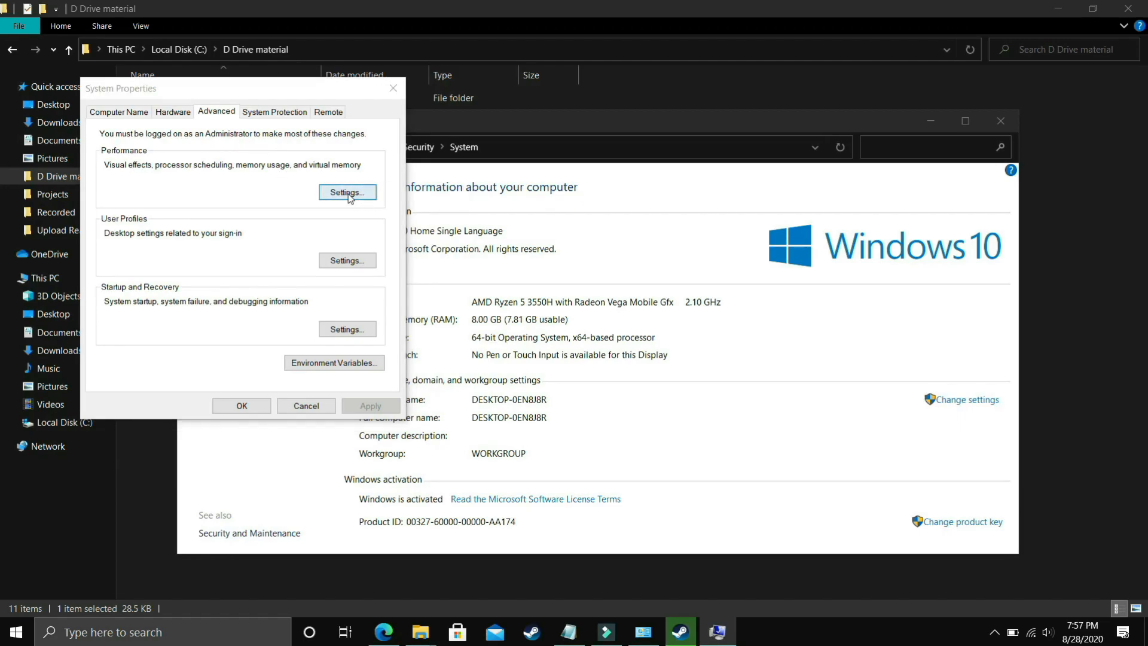
left_click(346, 192)
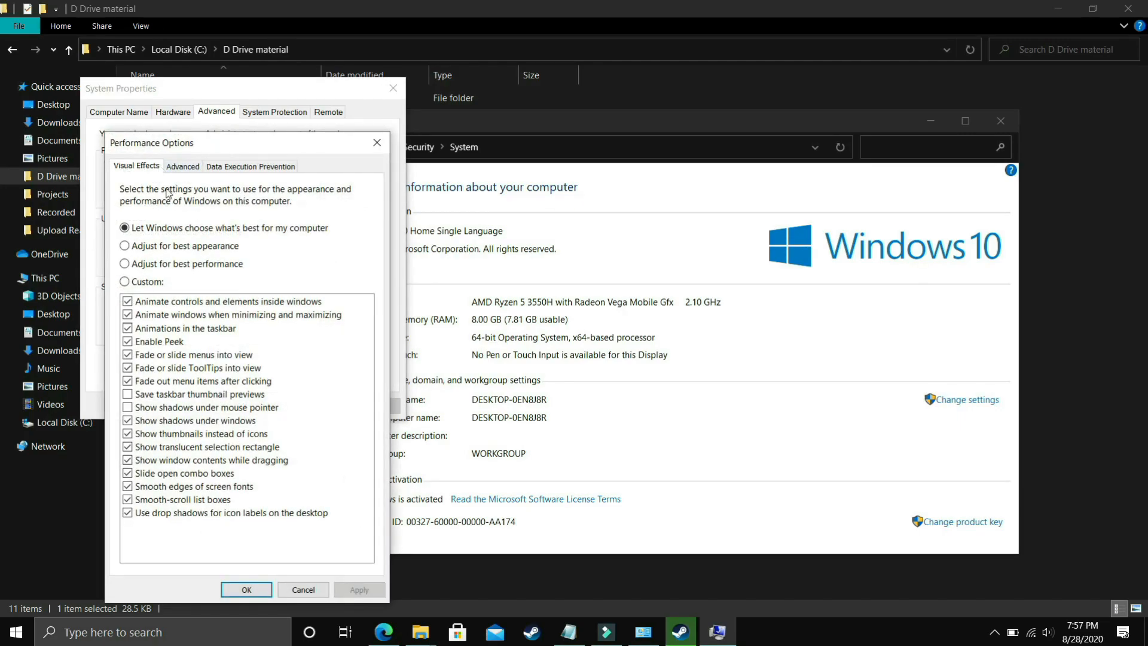
left_click(182, 167)
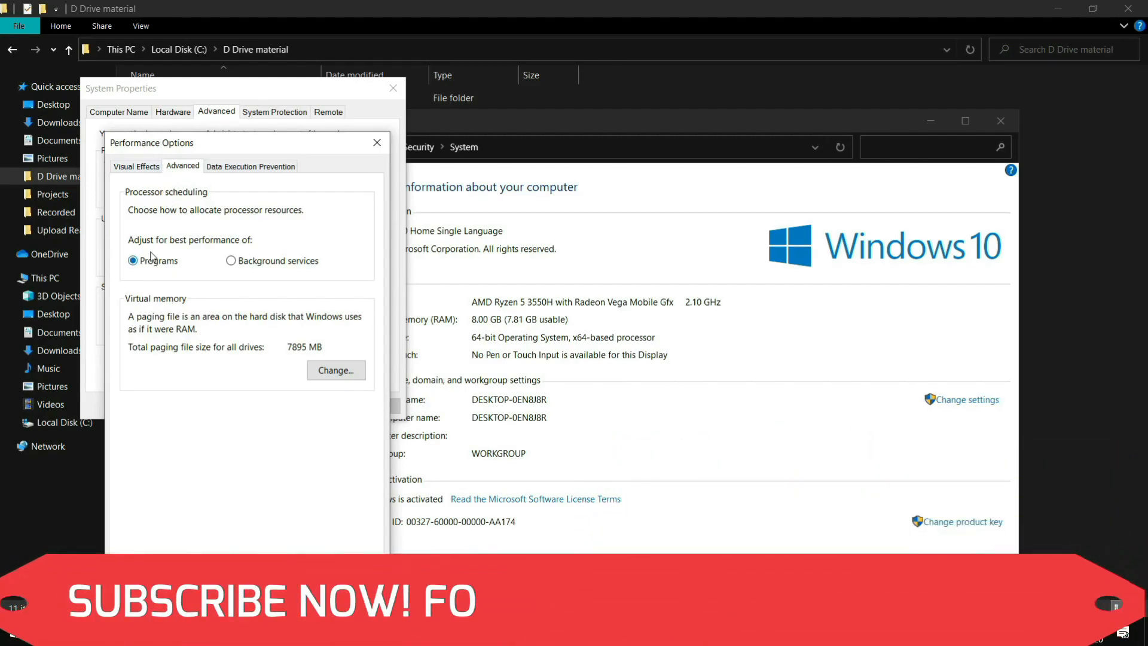
mouse_move(335, 370)
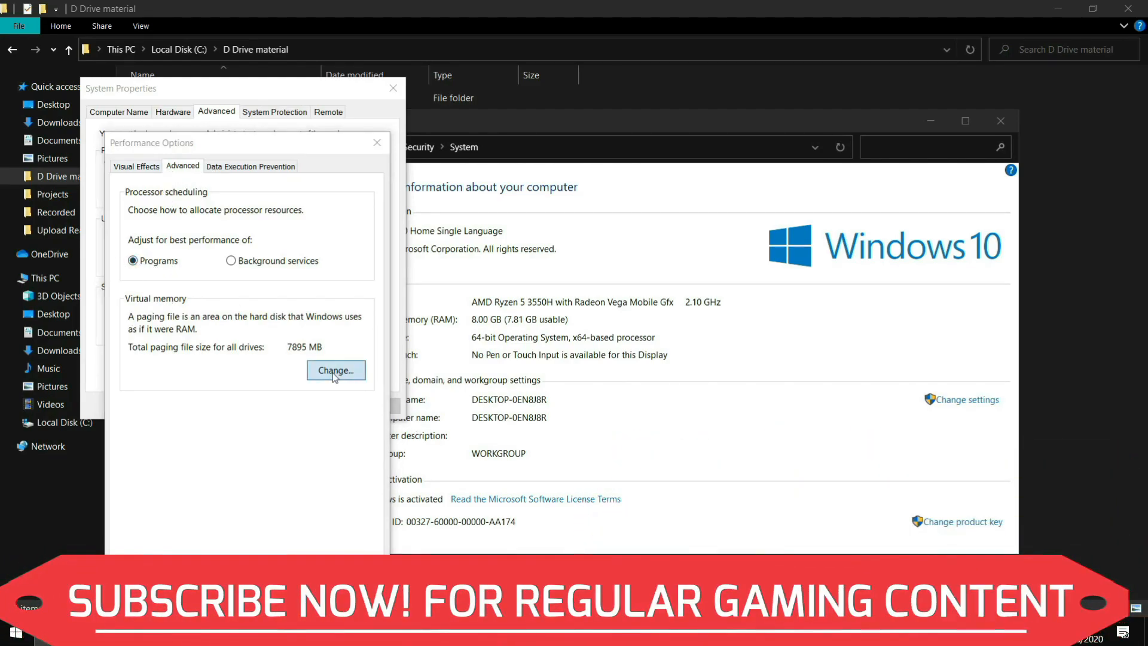
- Disable automatic paging management and give C: a custom initial size of 1896 MB, then launch Calculator
left_click(335, 370)
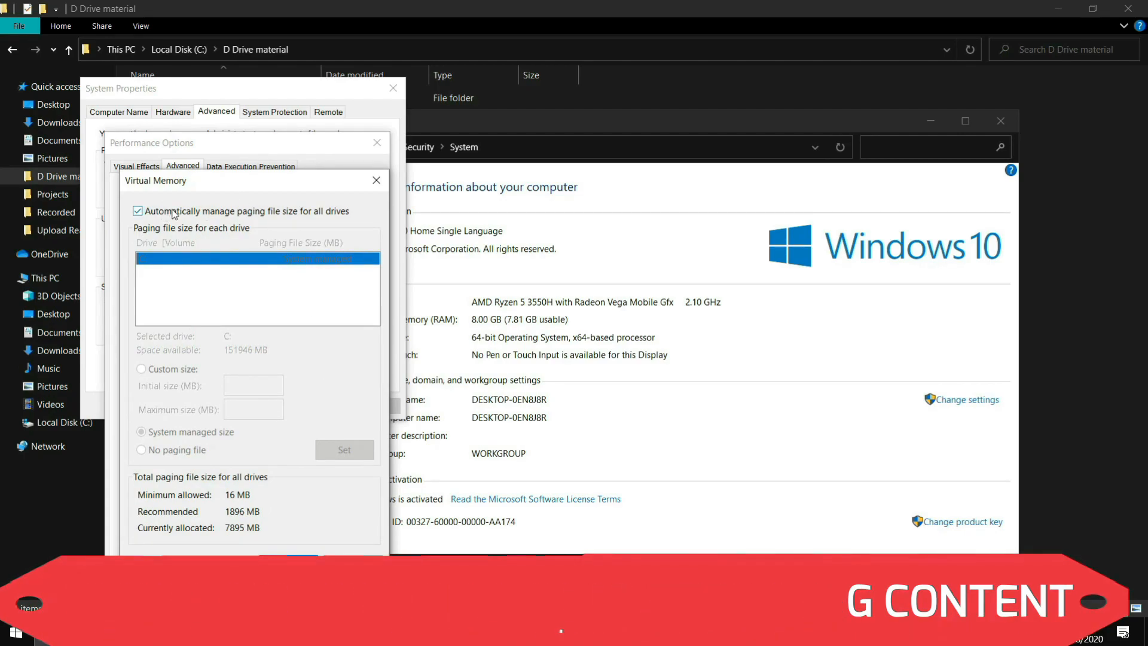
left_click(137, 210)
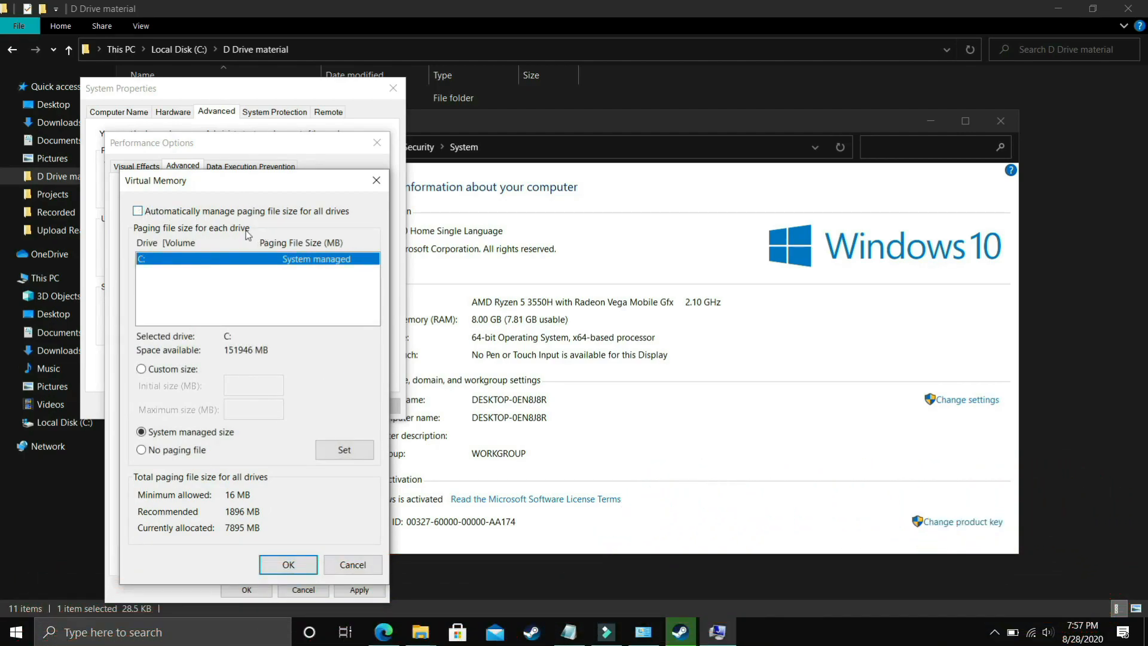
mouse_move(210, 244)
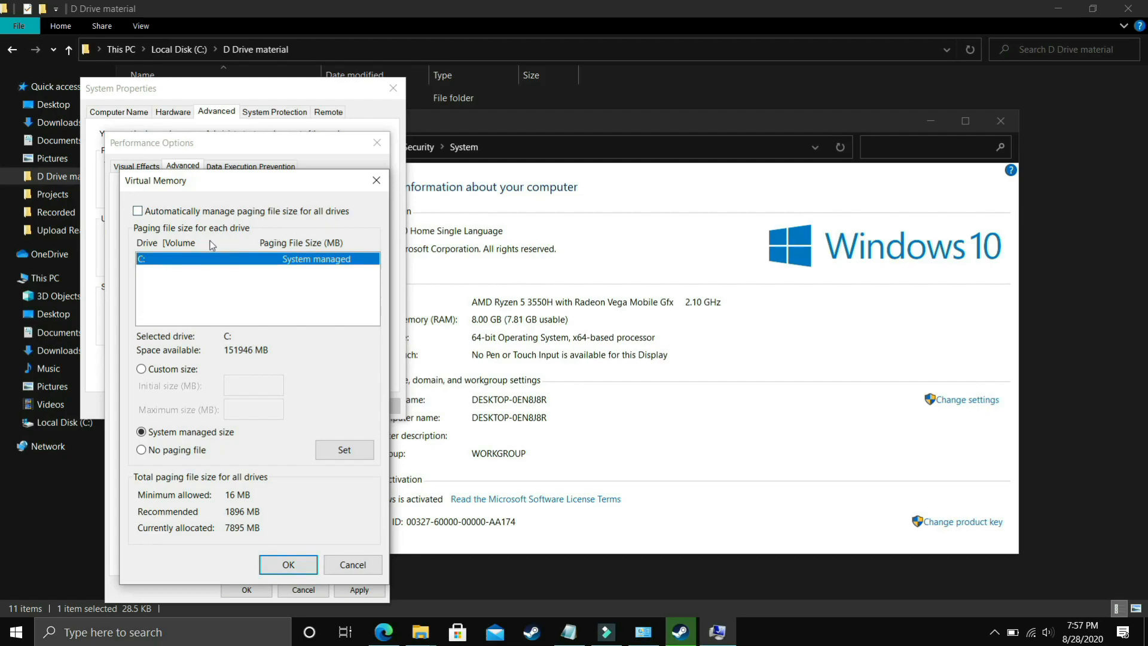
mouse_move(172, 284)
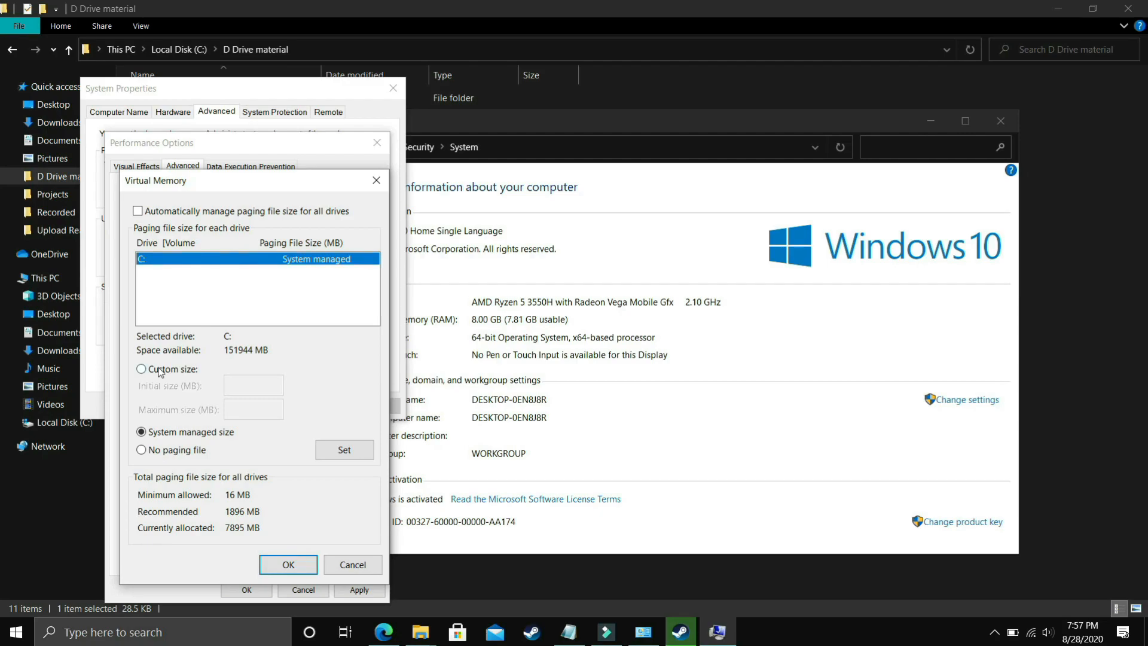
left_click(142, 369)
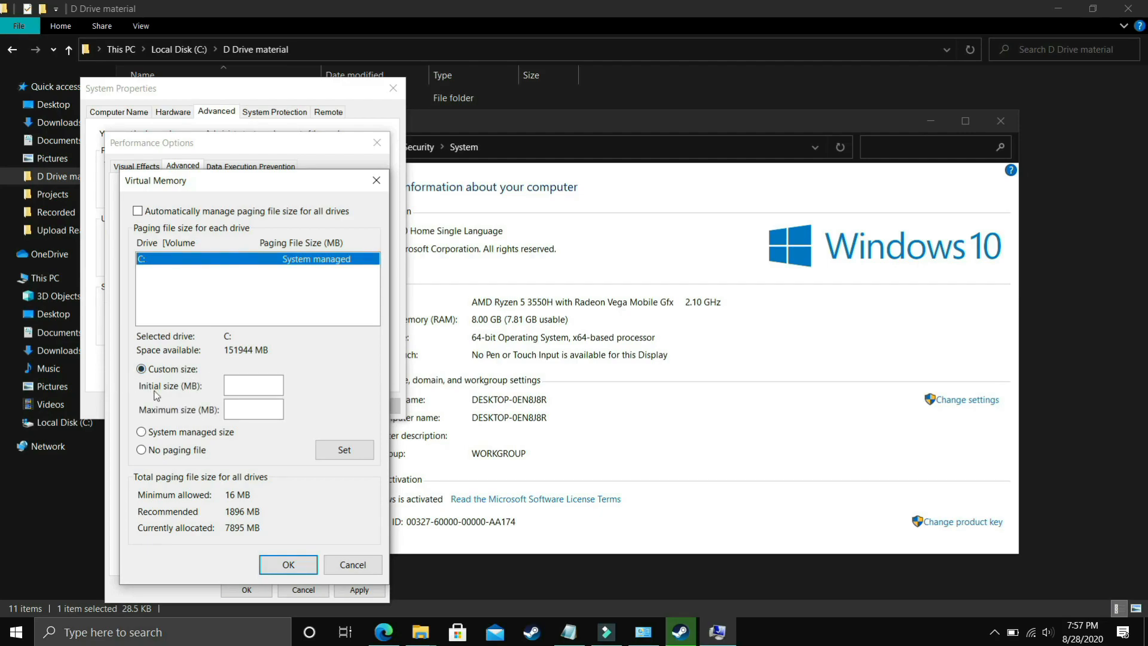
mouse_move(165, 403)
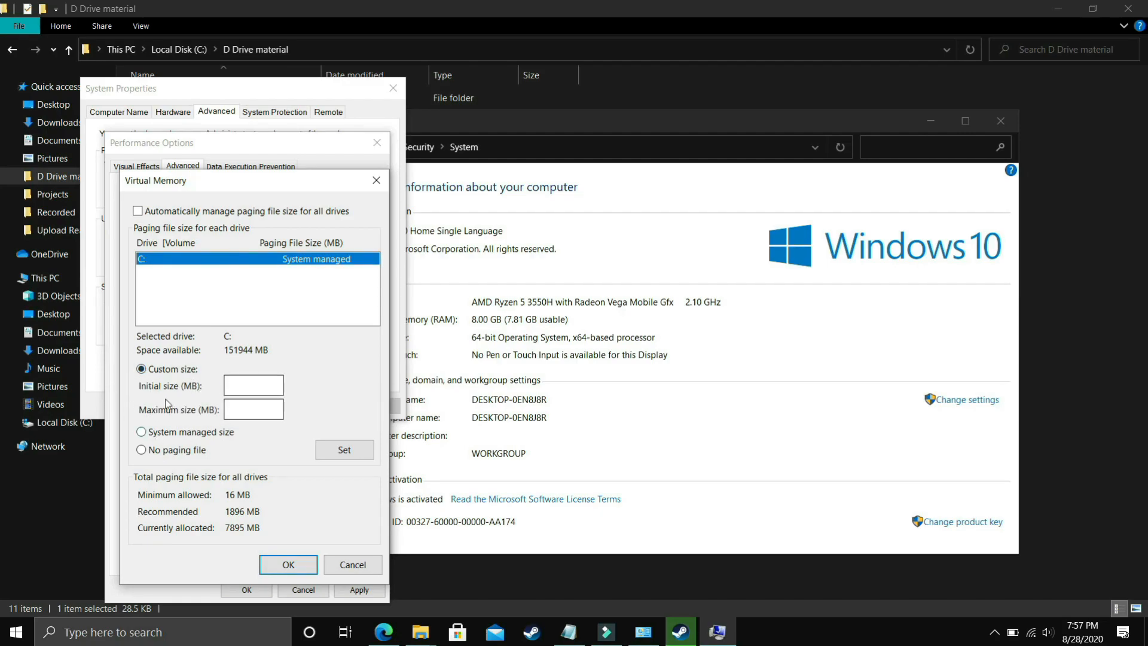
mouse_move(197, 521)
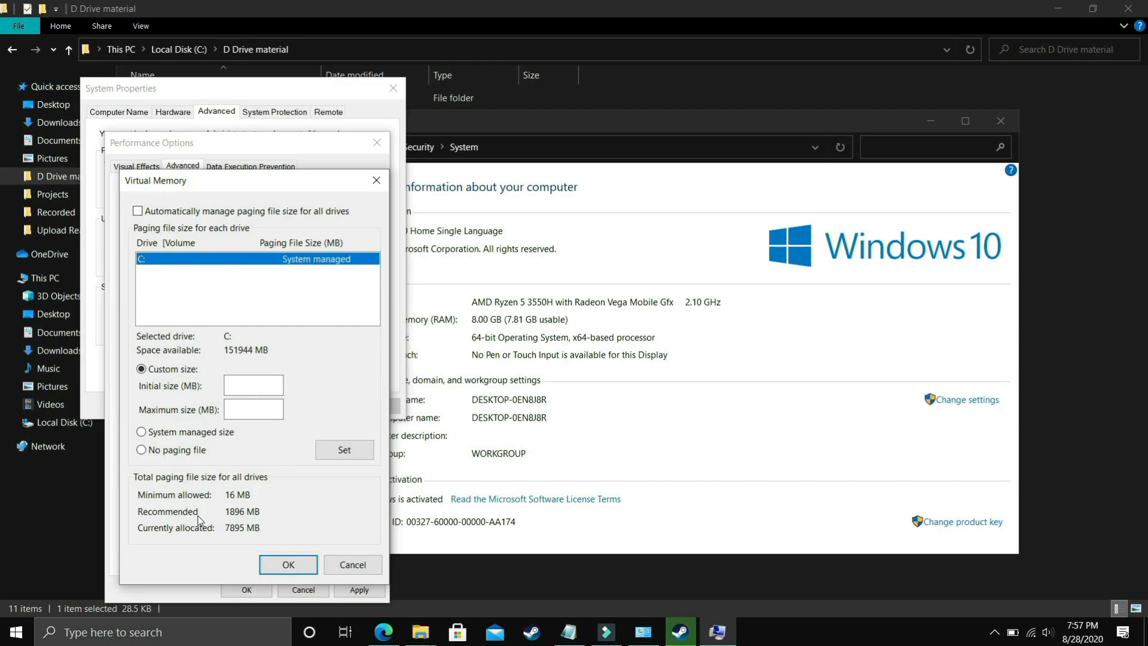
mouse_move(165, 514)
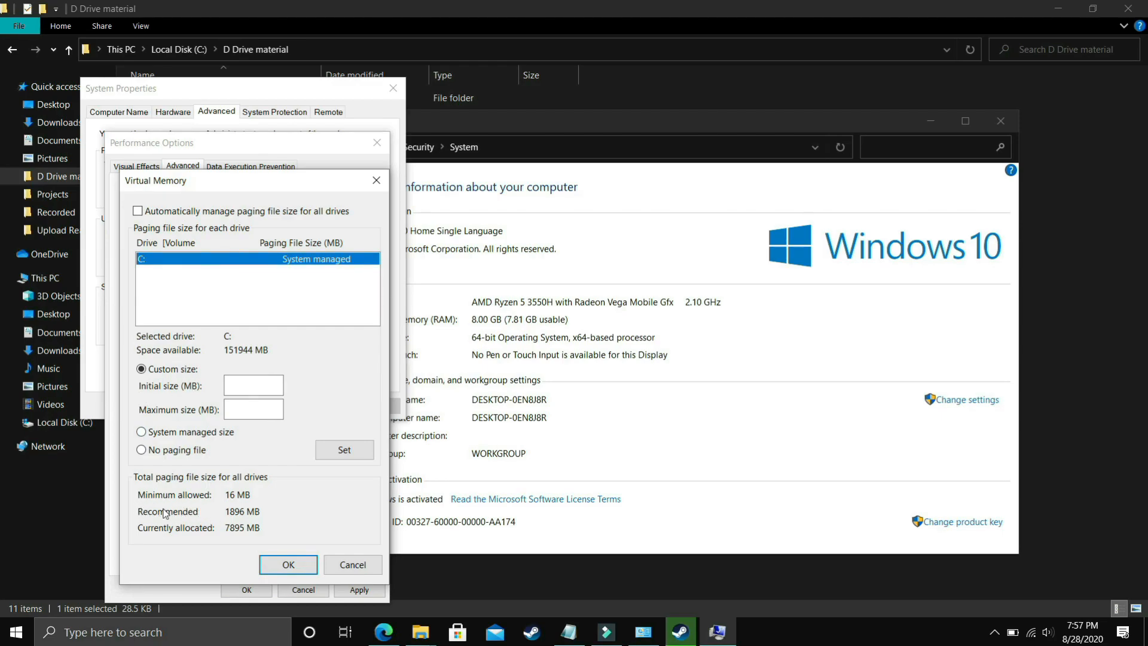
mouse_move(229, 517)
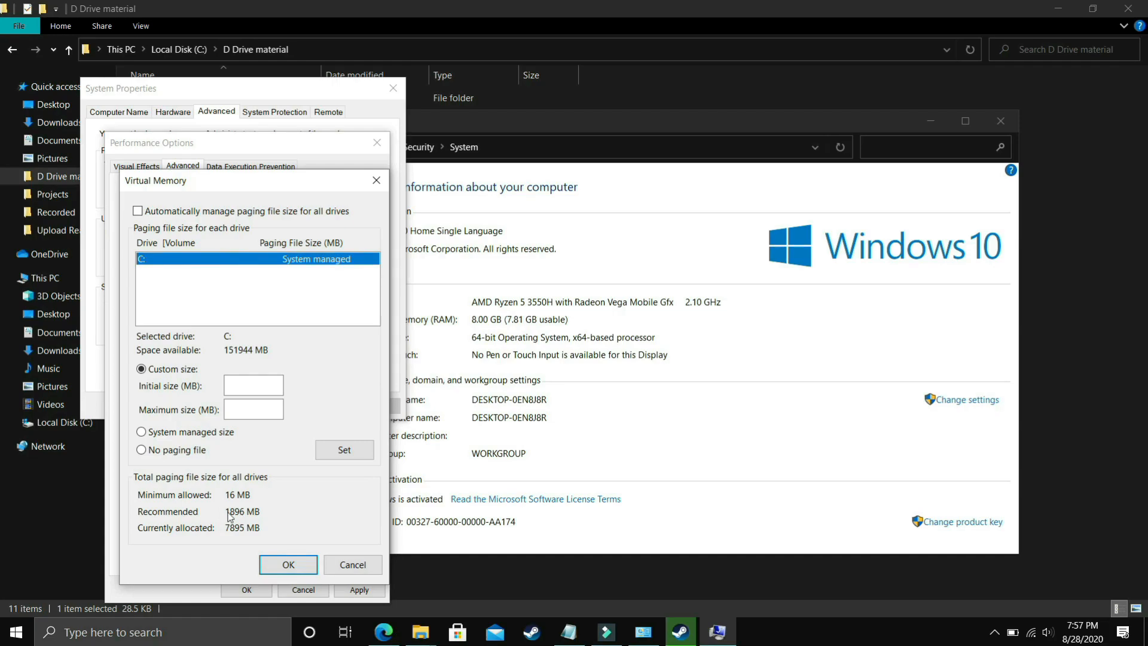
left_click(252, 384)
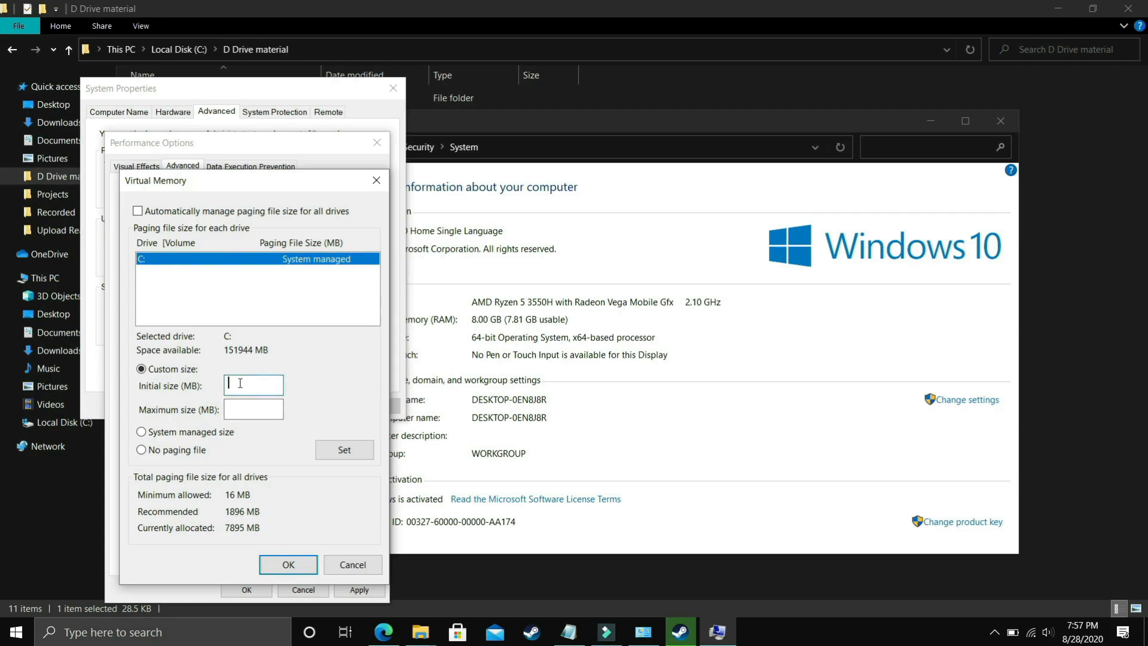
type("1896")
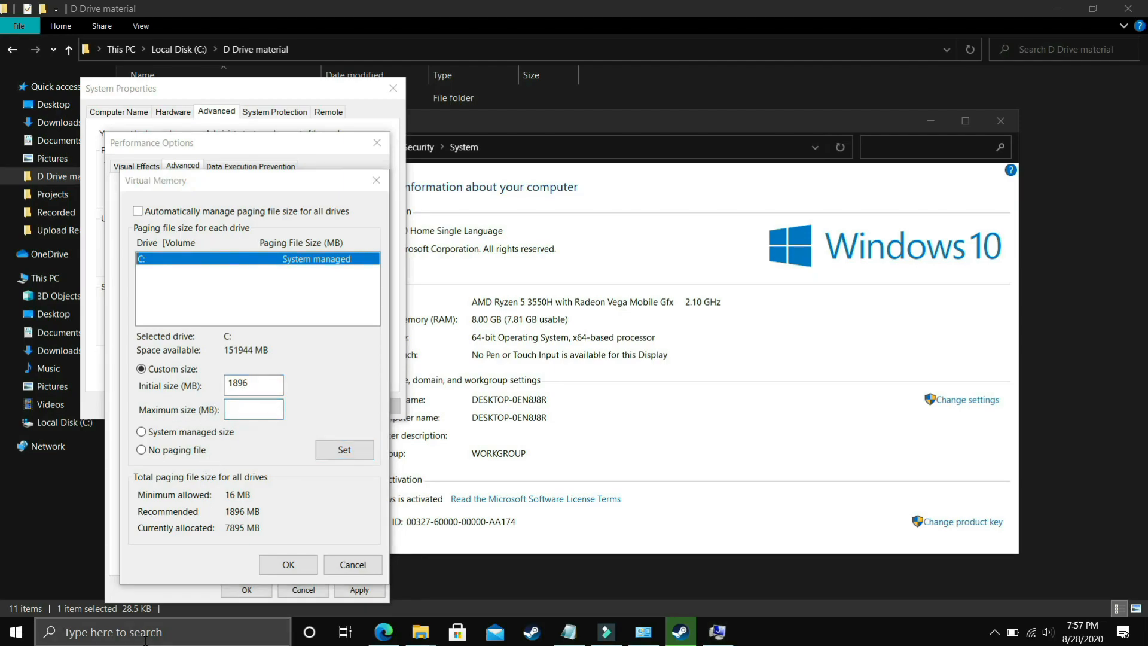
type("ca")
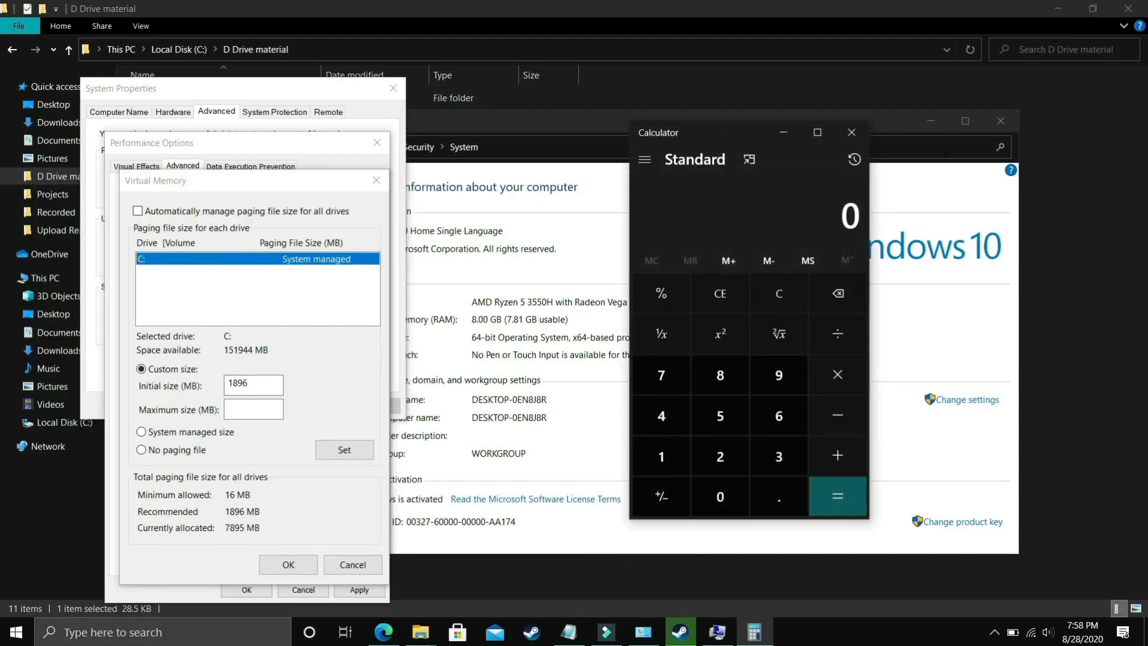
- Convert 8 GB to 8192 MB in Calculator and enter 8192 as C:'s maximum paging size
left_click(719, 374)
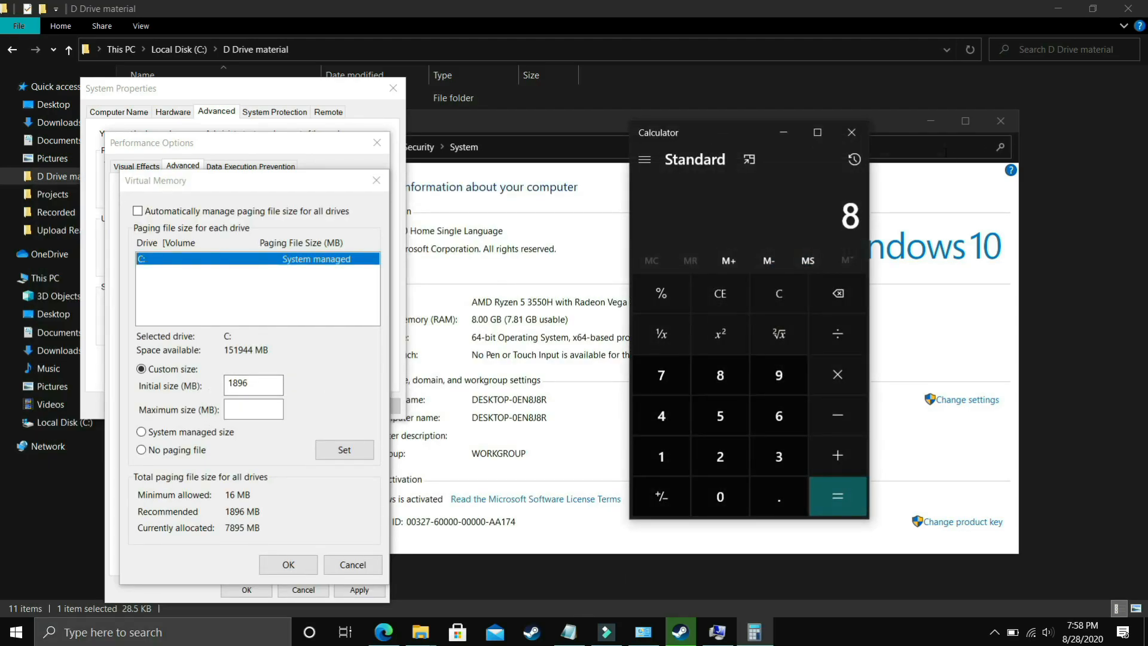
left_click(837, 375)
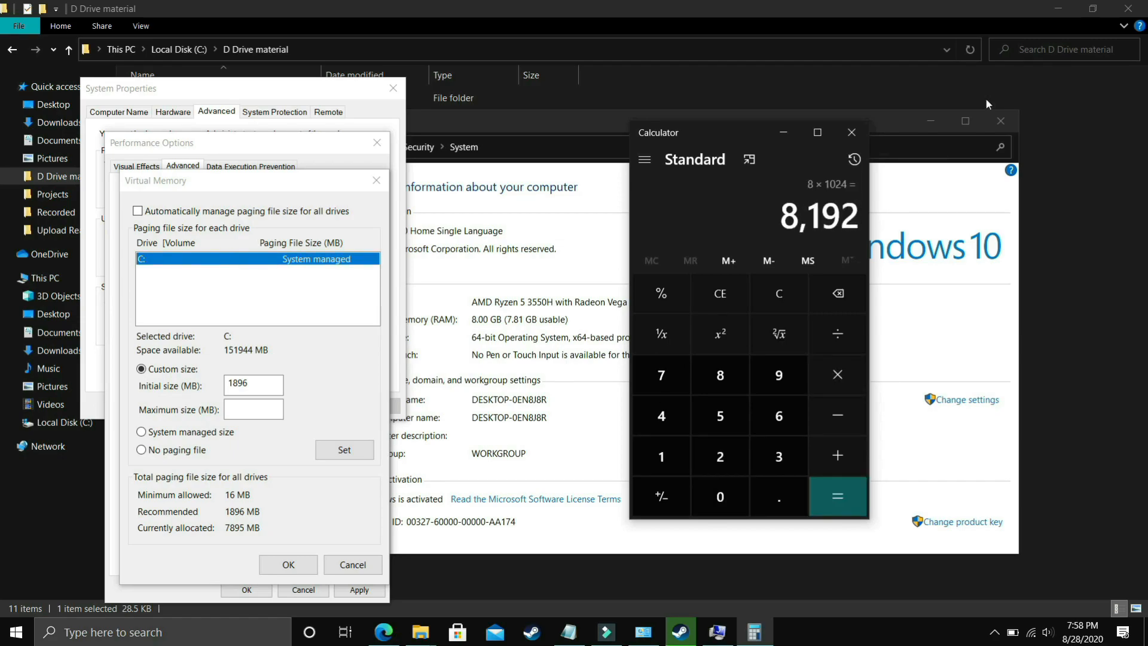
left_click(252, 408)
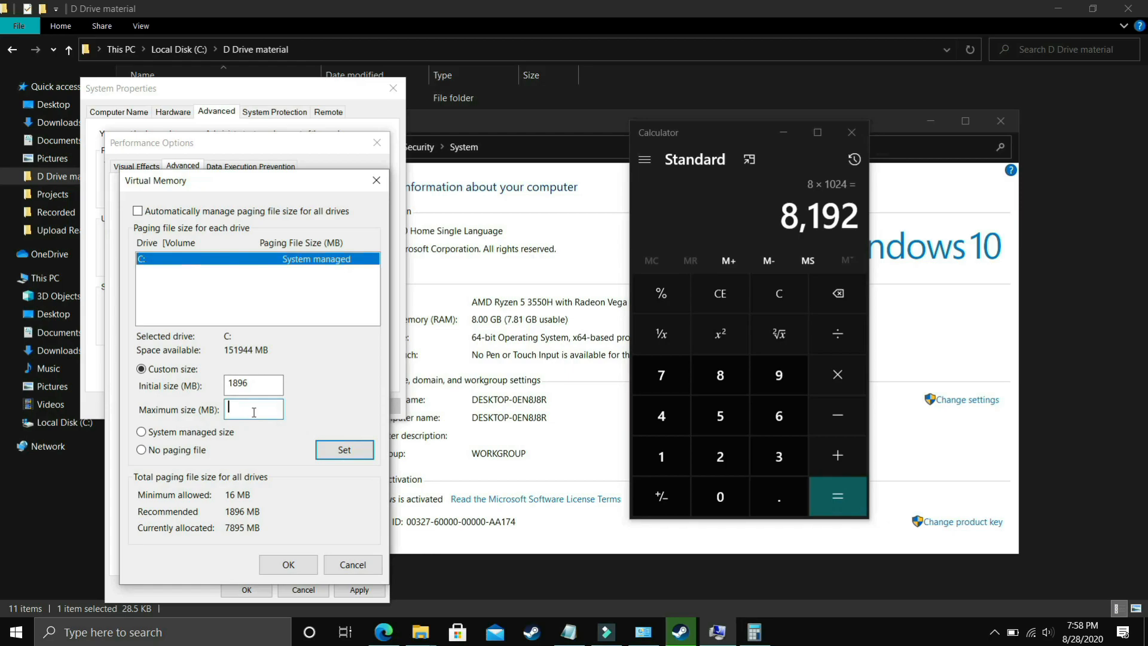
type("8192")
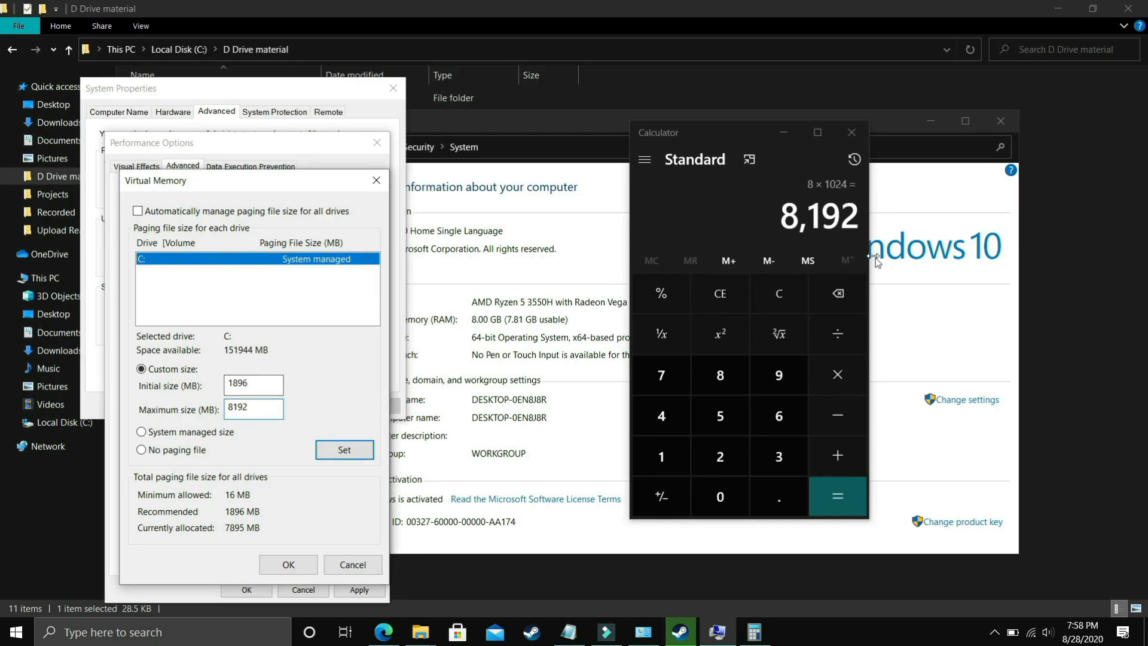
- Work out further example conversions in Calculator: 16 × 1024, 32,768 and 12 × 1024 = 12,288
left_click(778, 294)
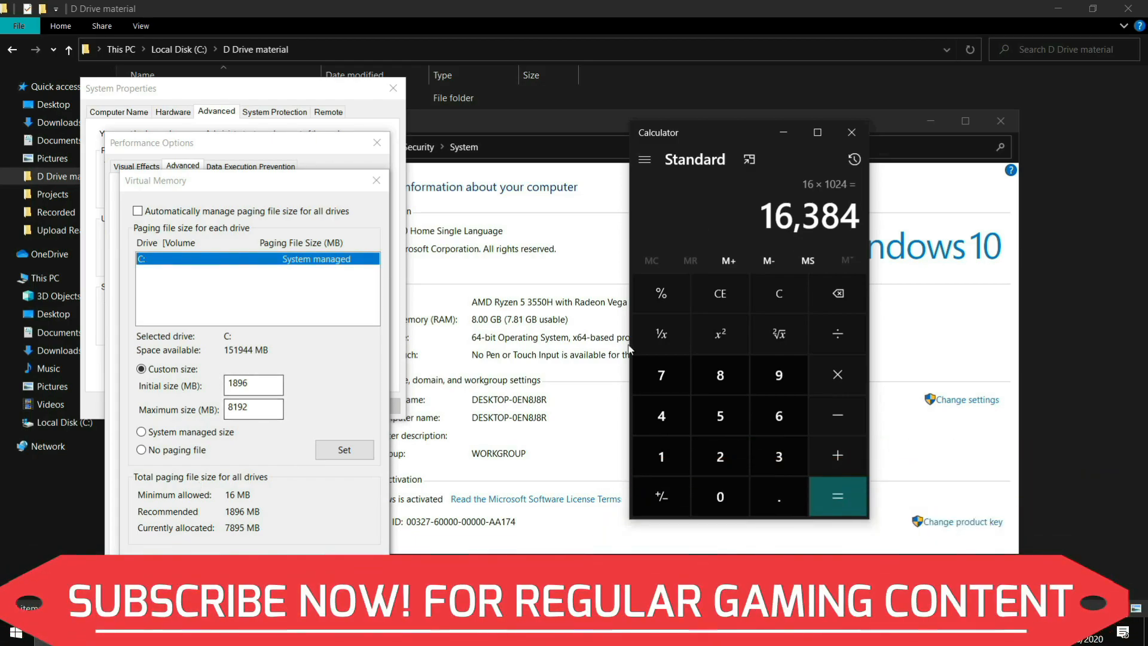
left_click(779, 293)
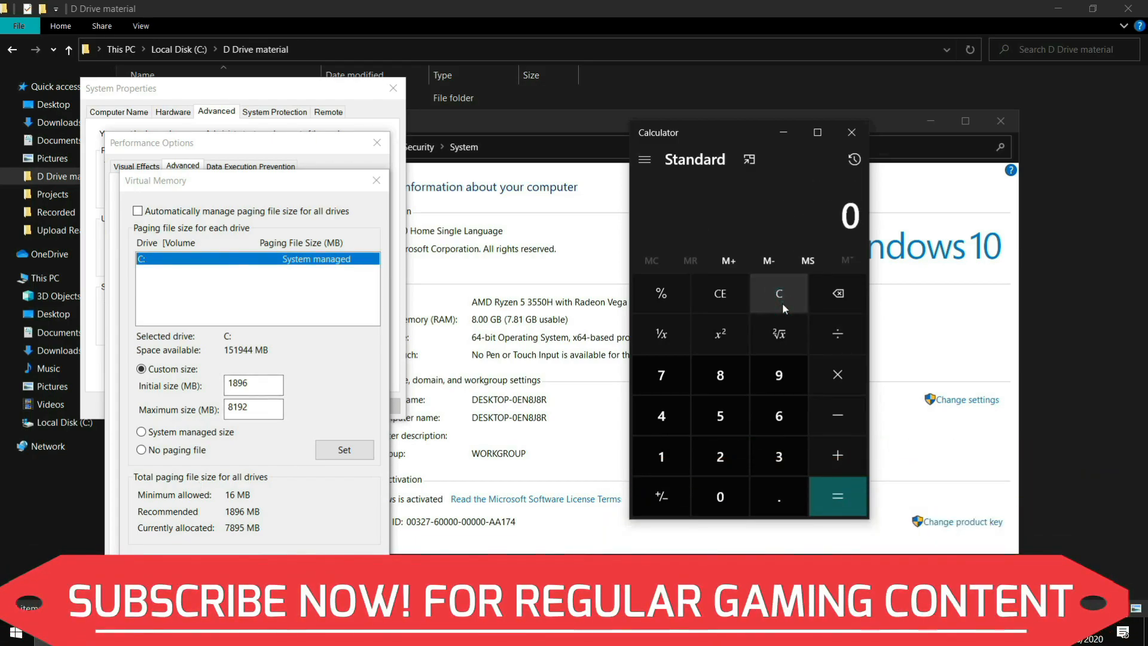
left_click(719, 497)
type("32,768")
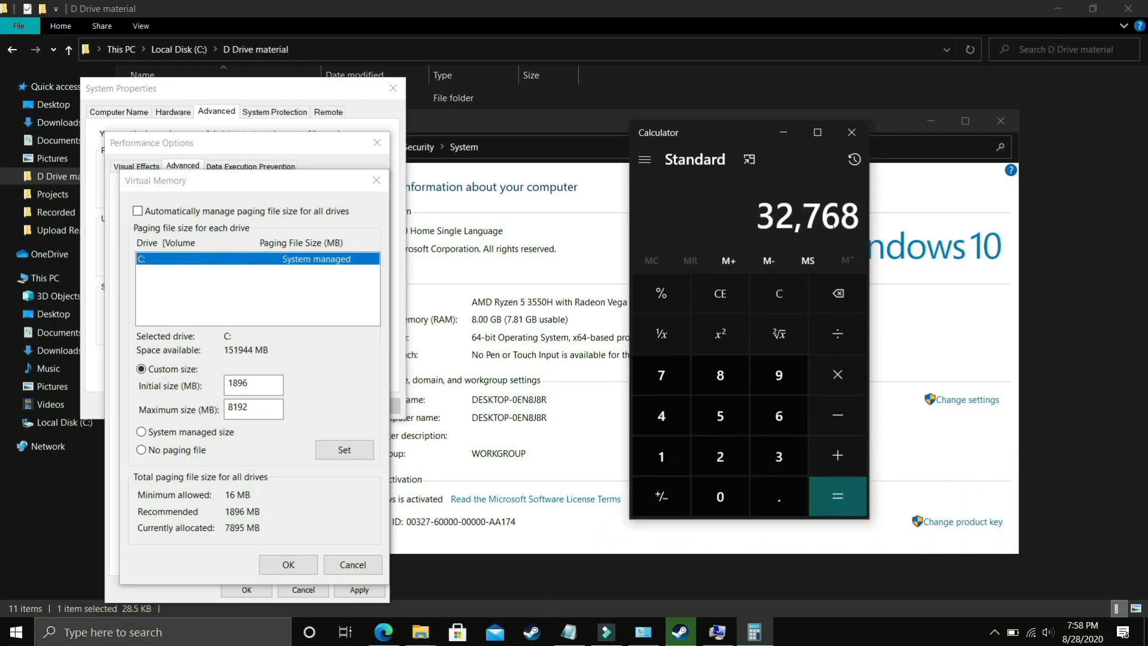
left_click(779, 293)
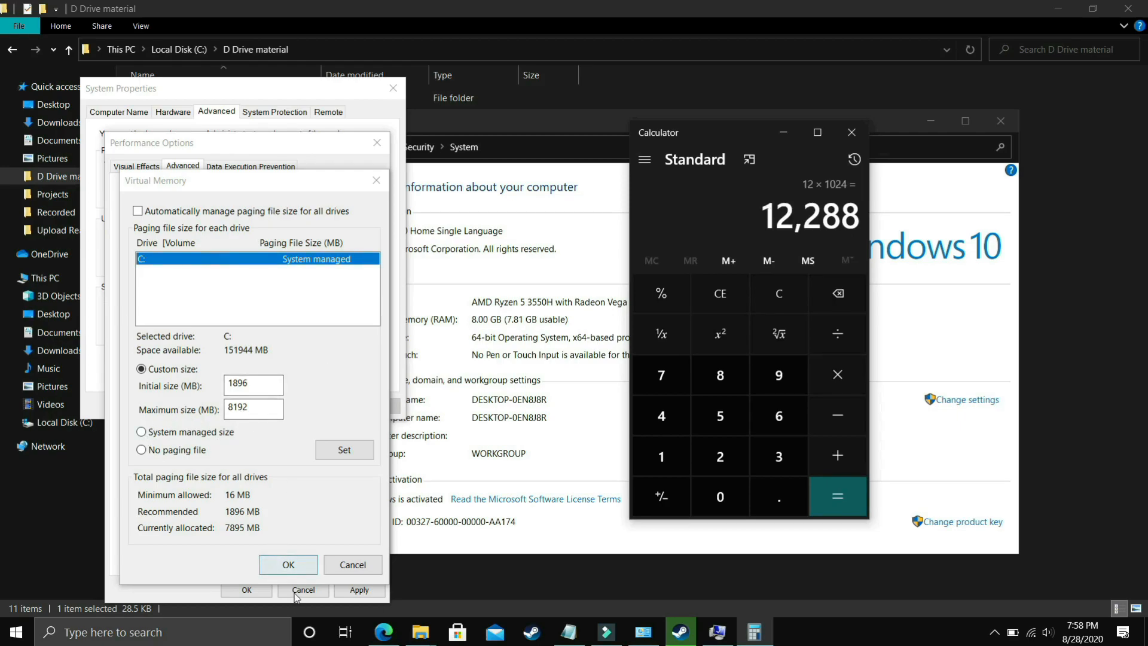
- Confirm the custom virtual memory settings and acknowledge the restart-required notice
left_click(289, 565)
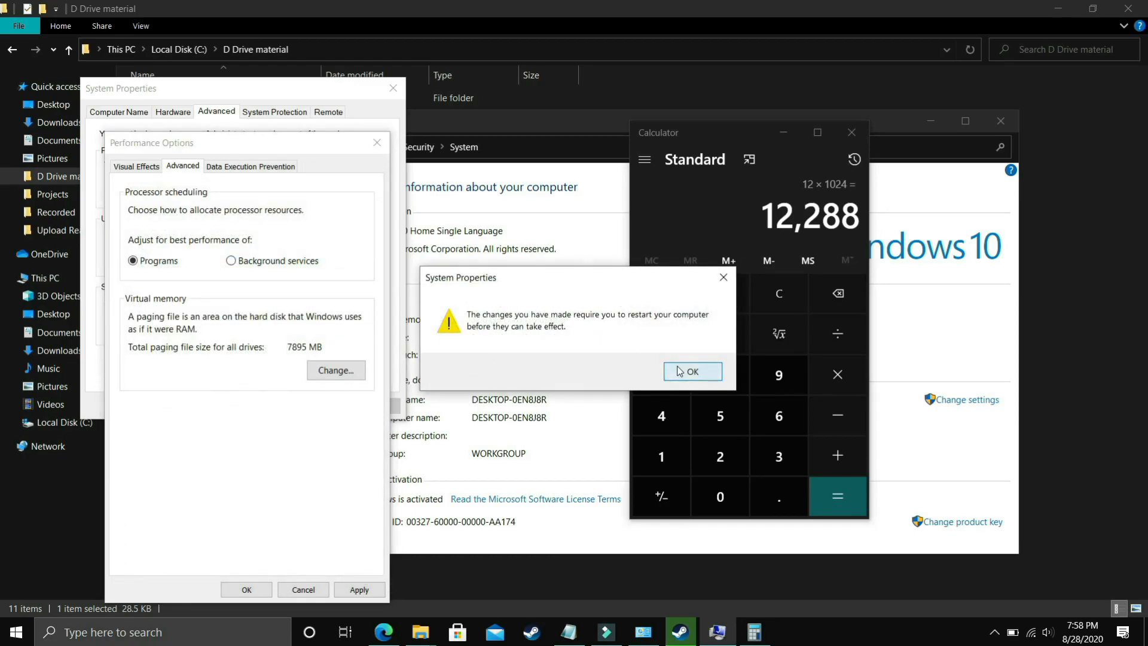
left_click(693, 371)
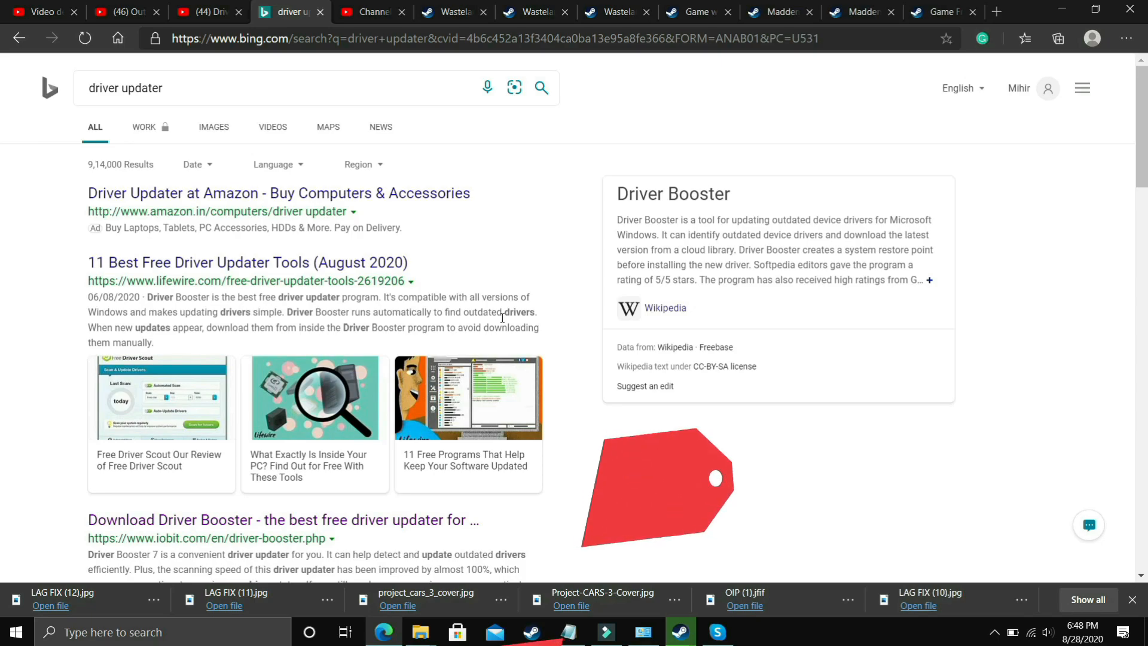
- Switch to the YouTube tab showing the Driver Booster 7 video
left_click(204, 12)
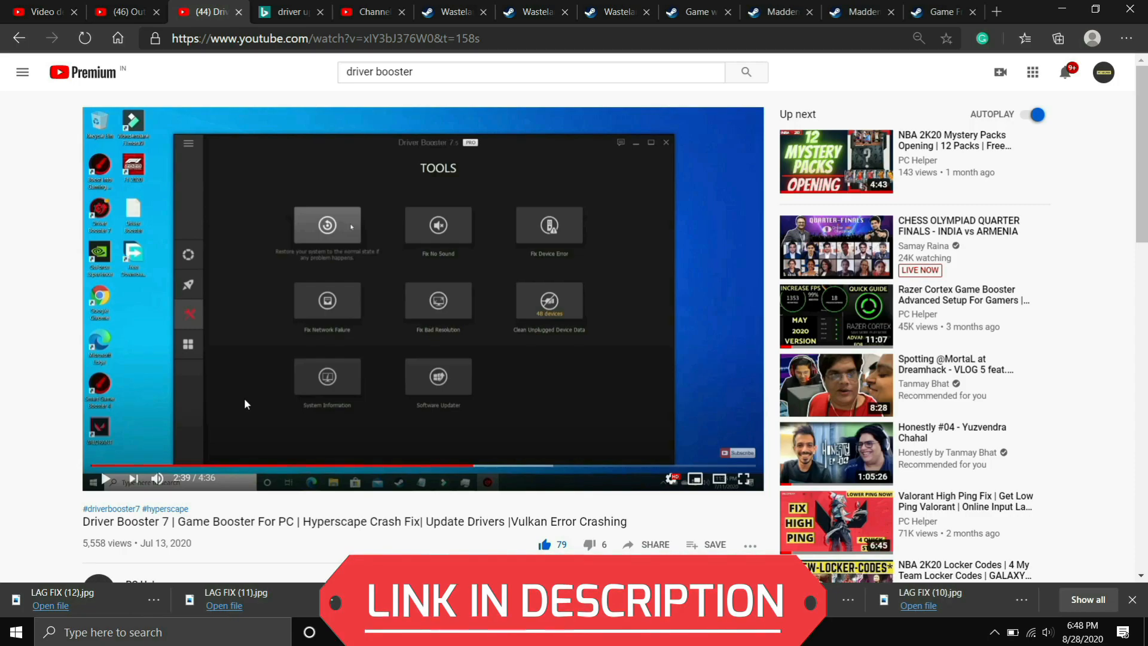
mouse_move(465, 160)
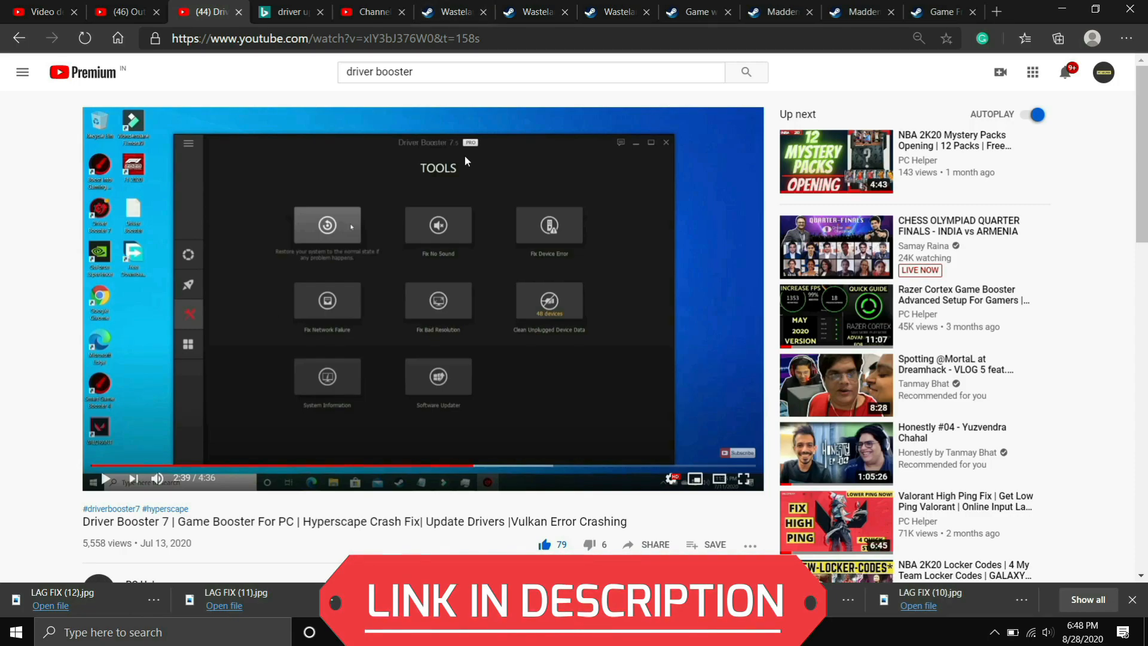